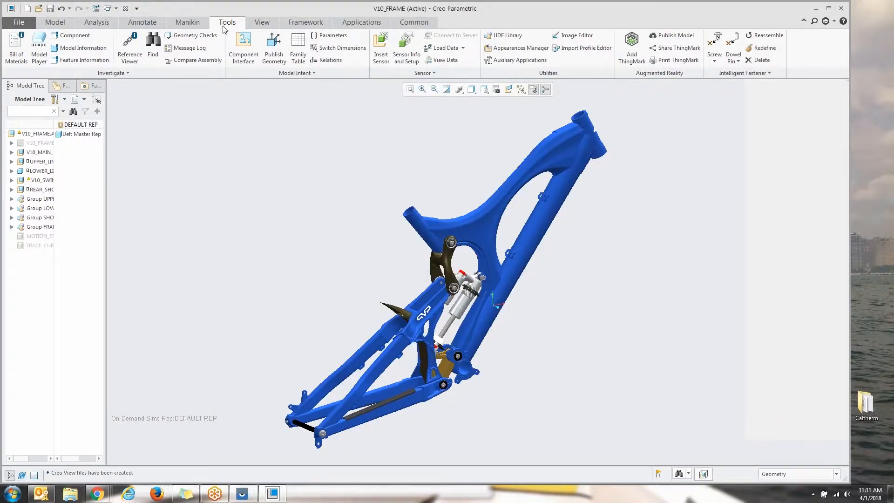
mouse_move(632, 47)
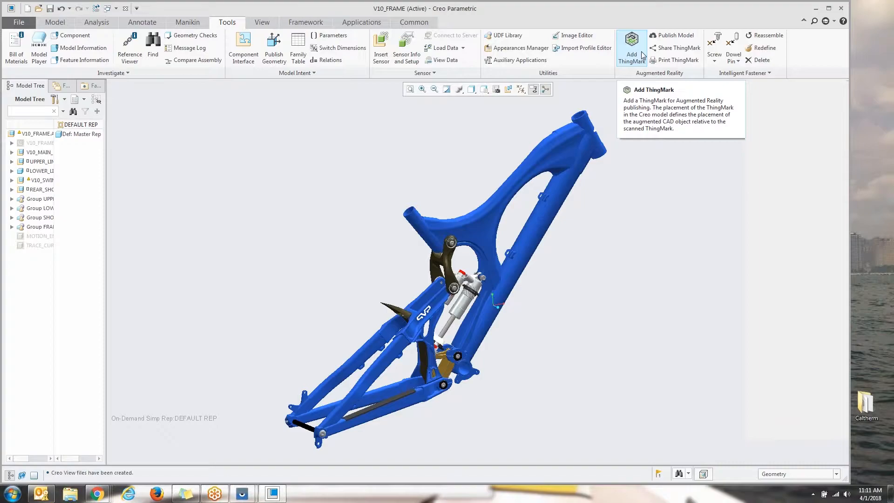
mouse_move(662, 79)
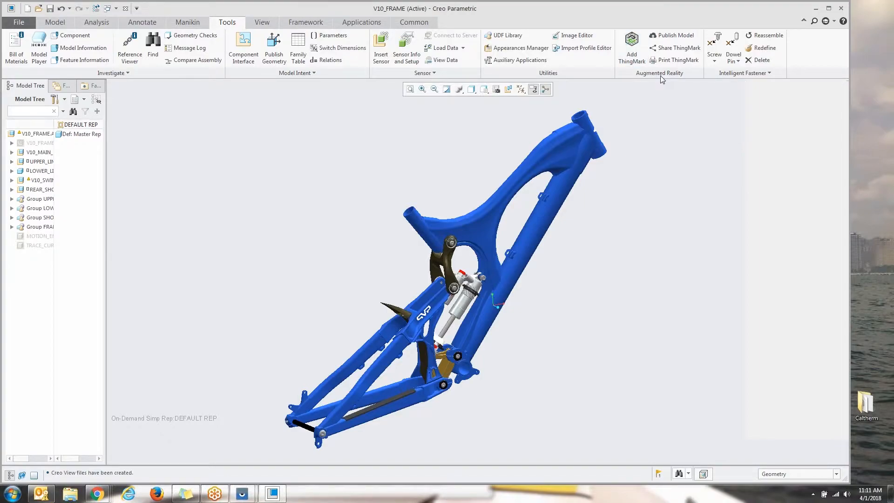
mouse_move(632, 45)
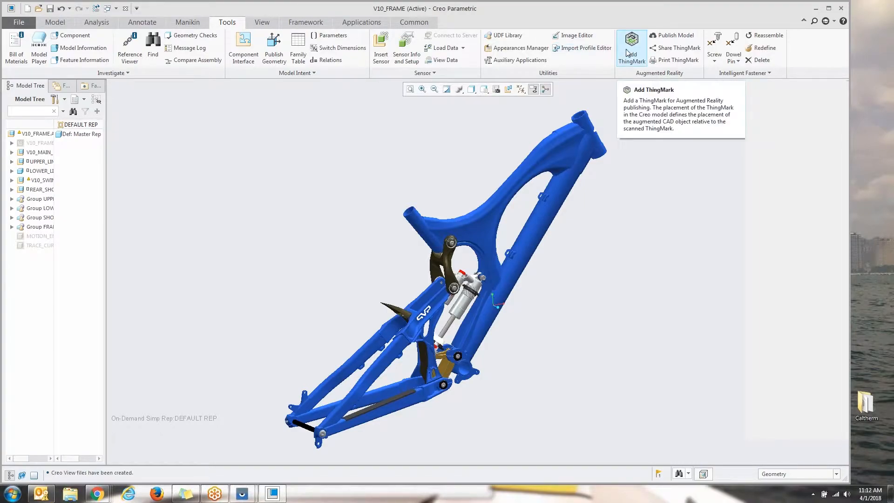
mouse_move(679, 48)
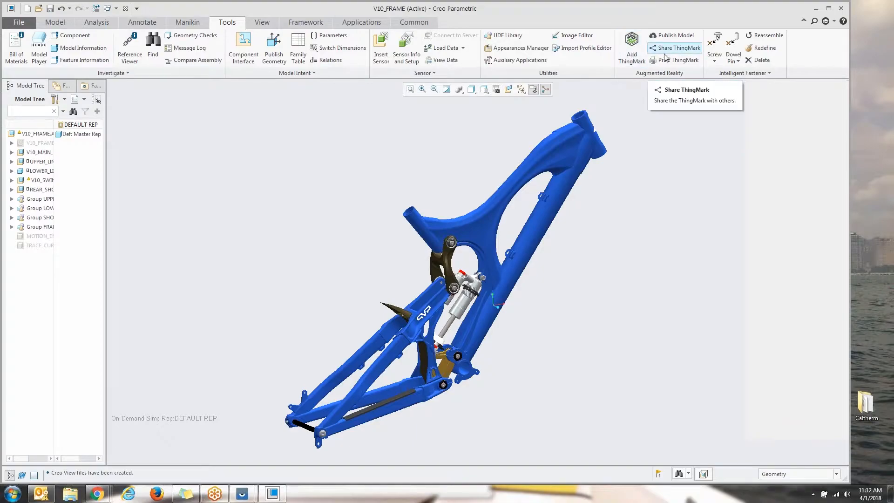
mouse_move(675, 60)
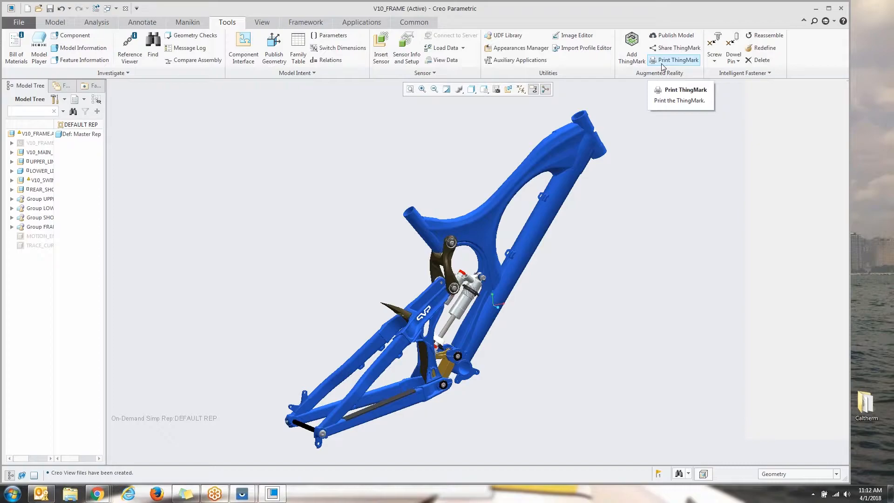
mouse_move(632, 45)
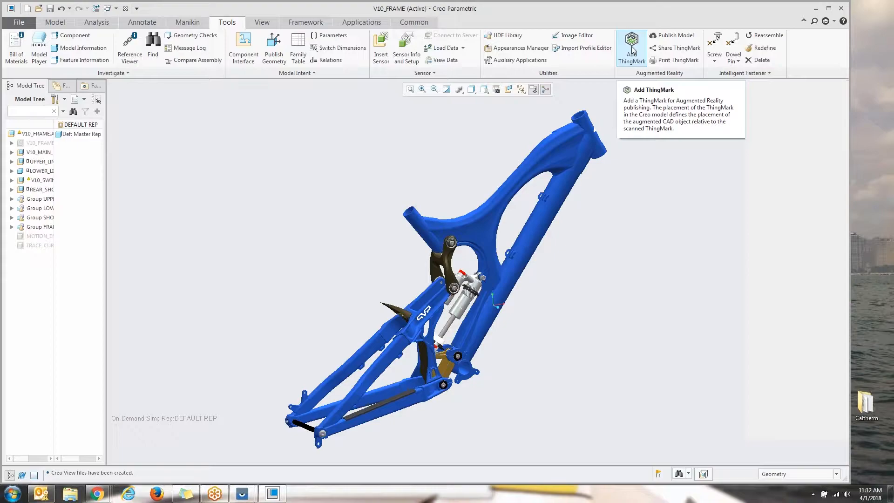
Step: Start placing a ThingMark below the V10 bike frame assembly
click(631, 48)
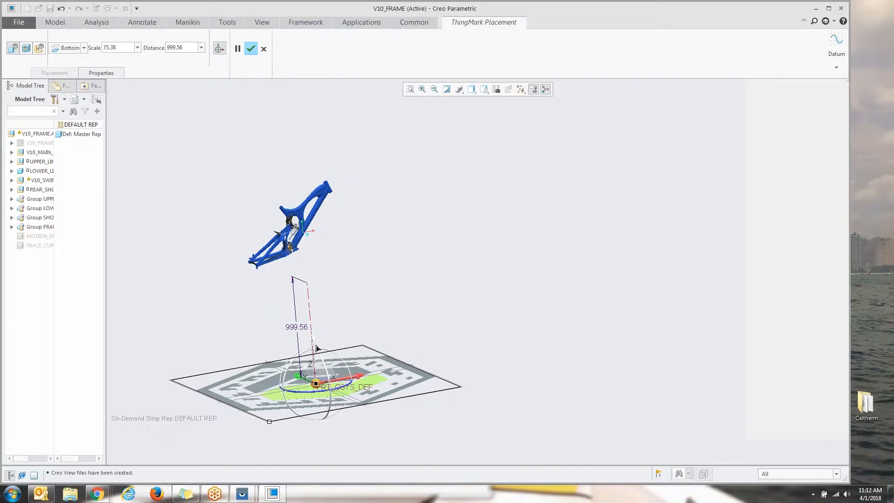
mouse_move(318, 344)
text(50)
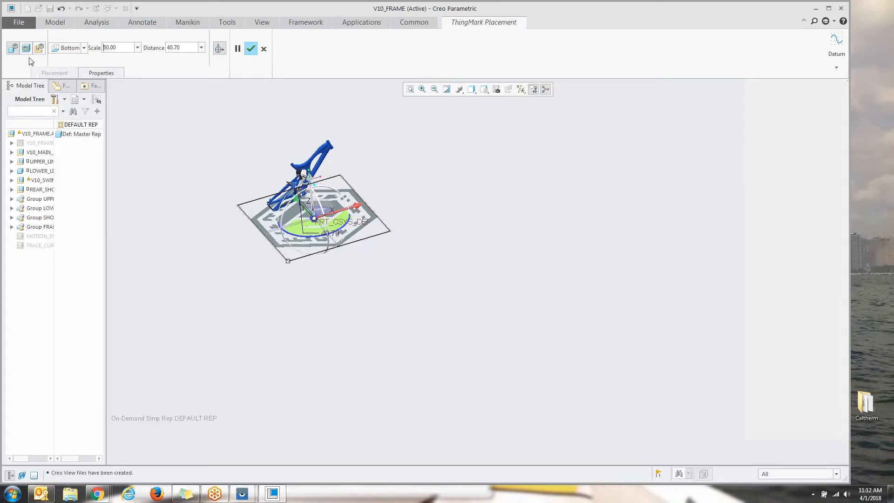
mouse_move(248, 207)
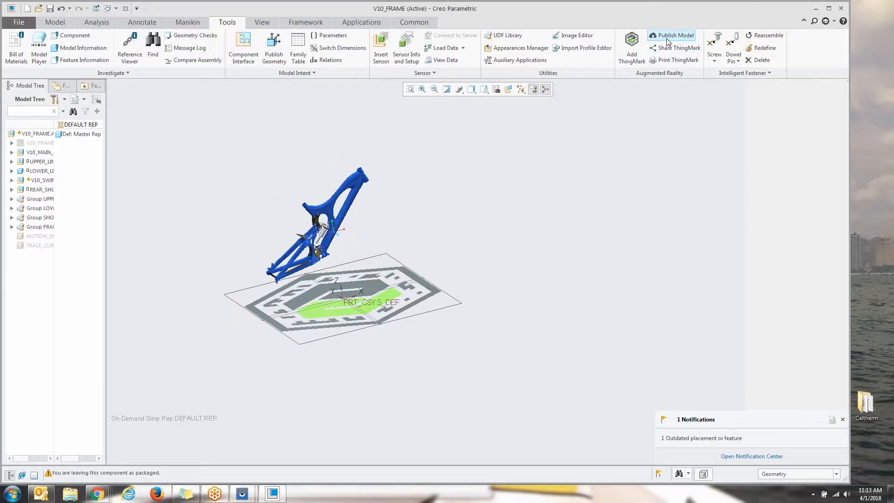
Step: Publish V10_FRAME with ThingMark_1 at High viewable quality and dismiss the success message
click(675, 35)
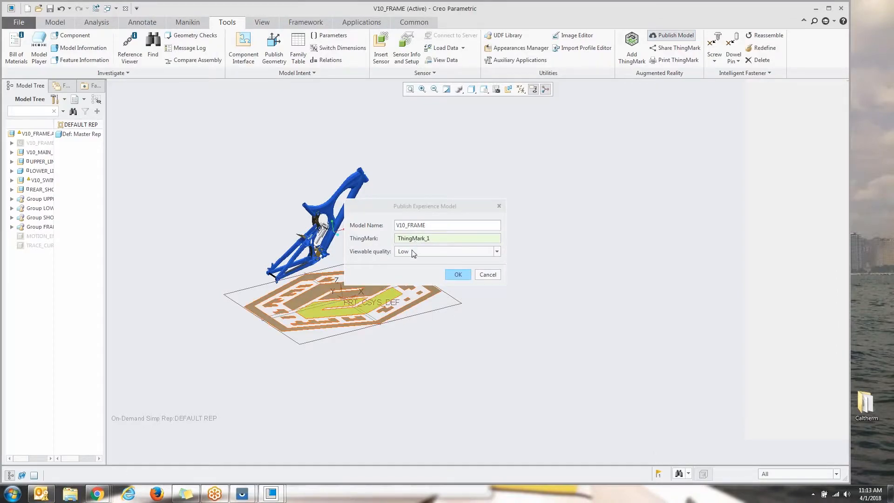
click(497, 251)
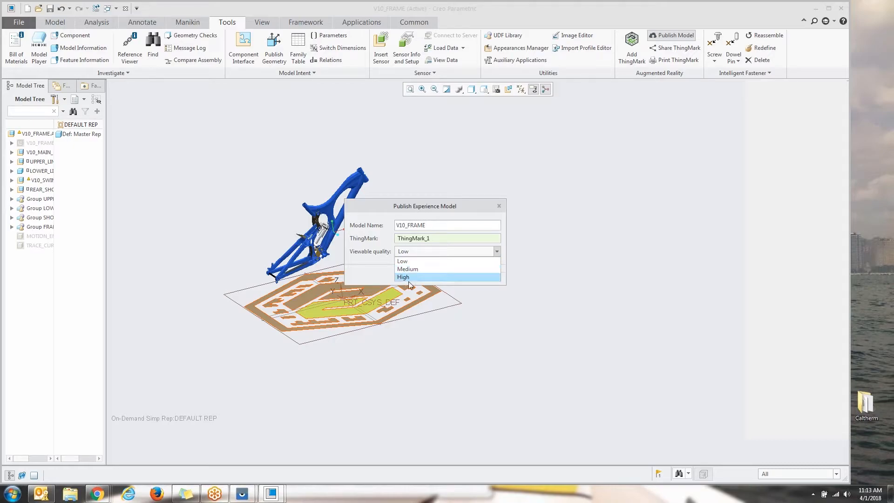
click(403, 277)
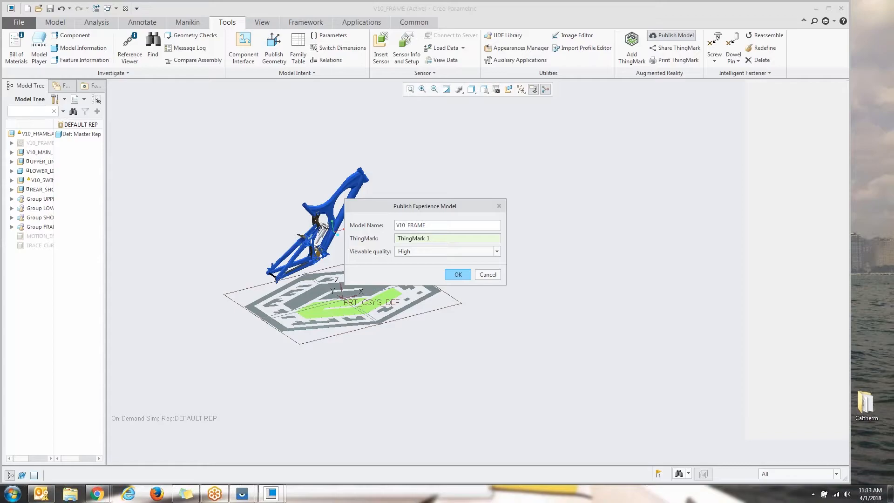
click(457, 274)
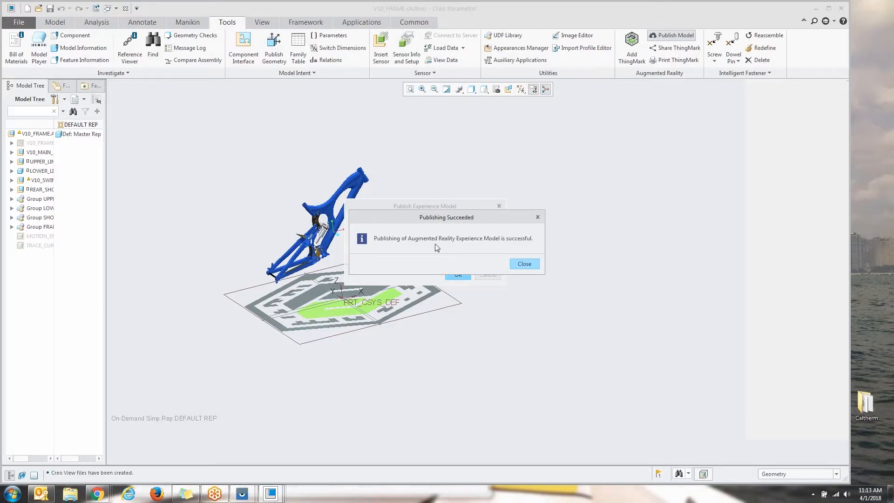
click(523, 264)
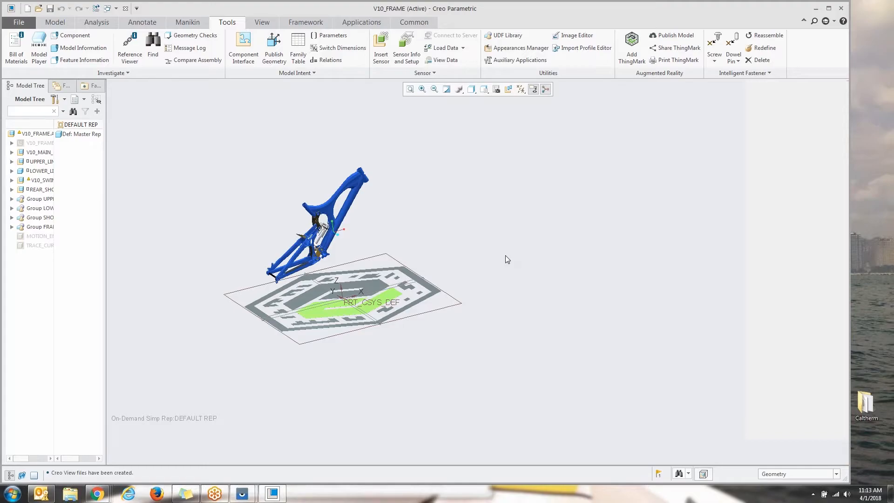
mouse_move(676, 48)
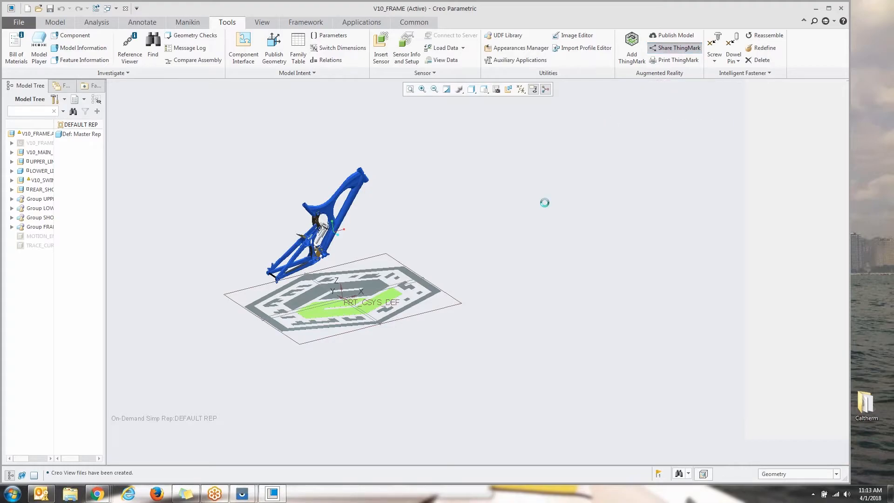
click(675, 48)
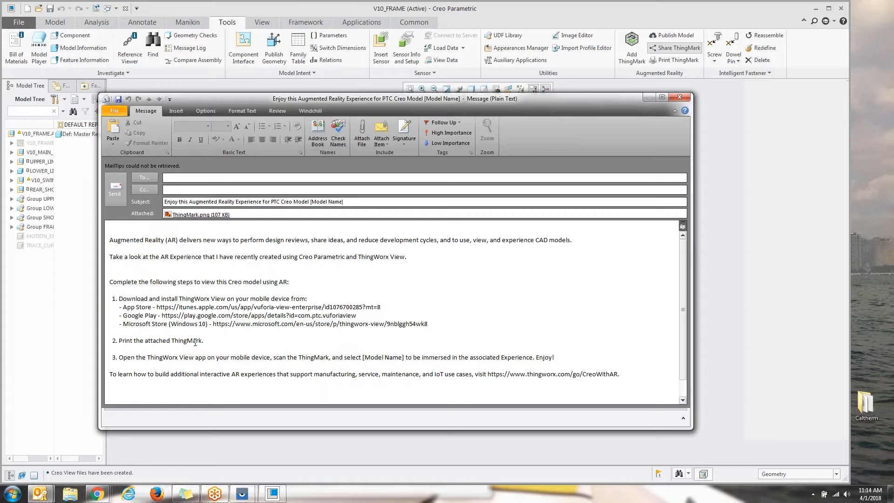
mouse_move(504, 299)
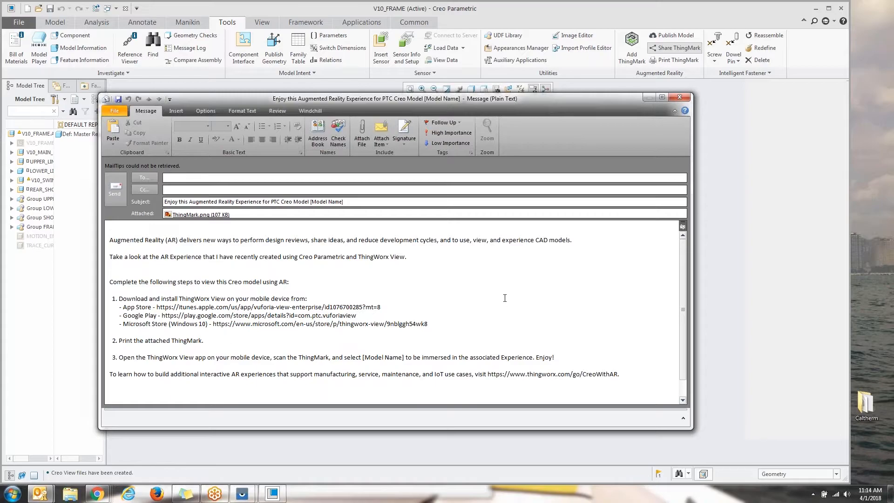
click(200, 214)
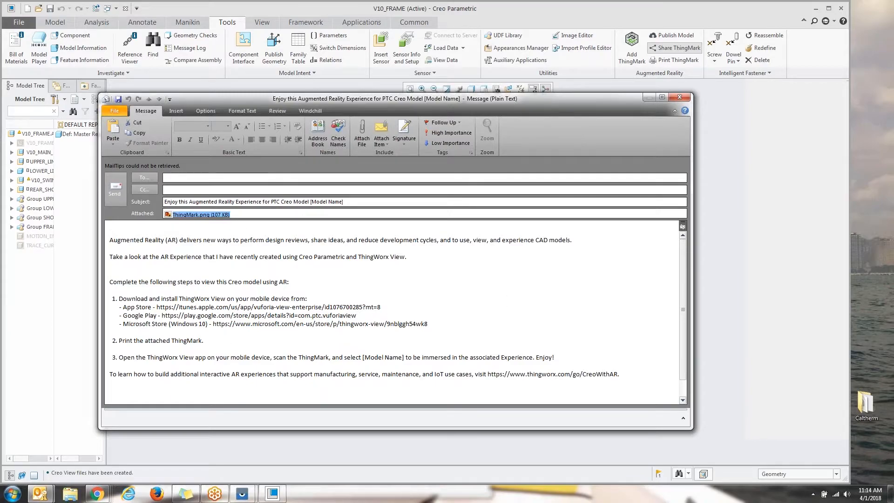
double_click(201, 213)
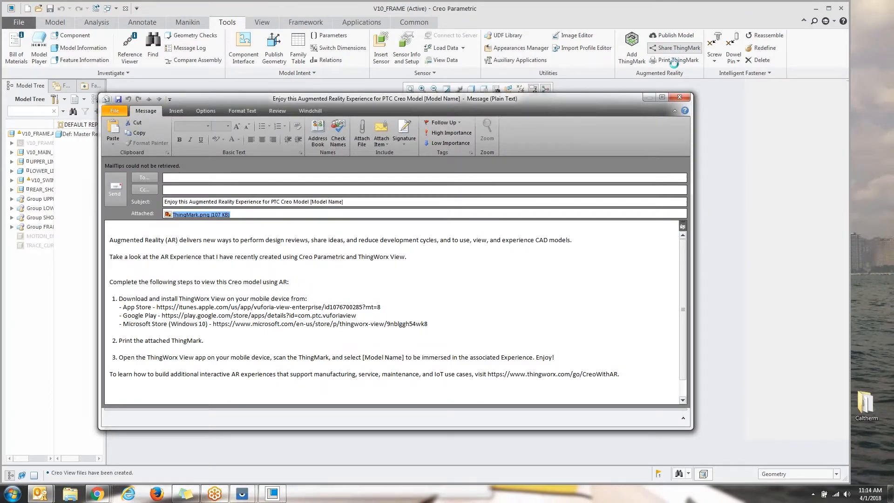
mouse_move(680, 97)
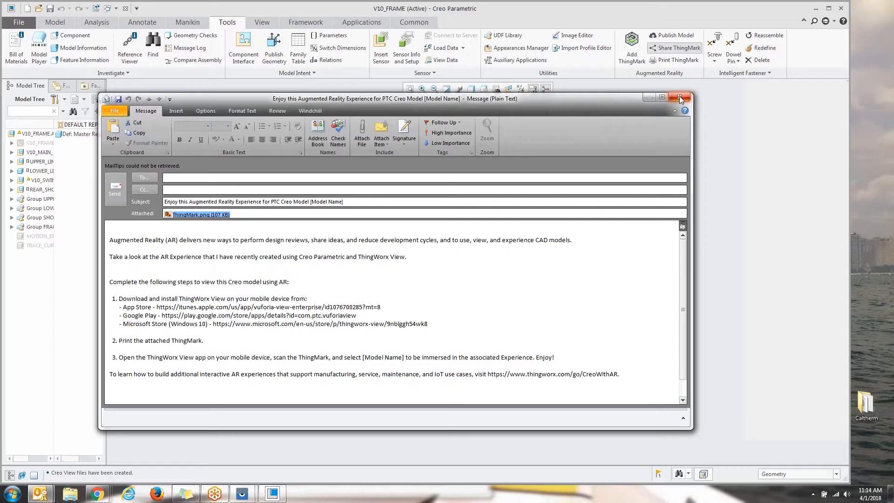
click(680, 98)
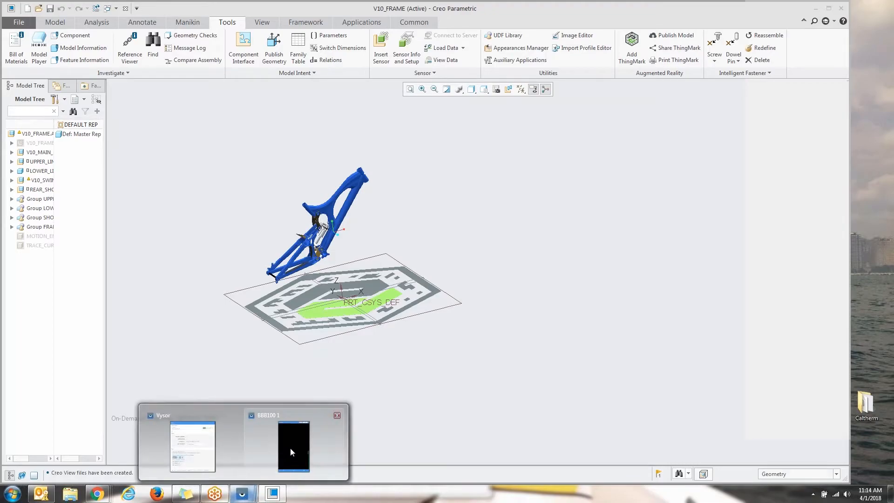
Step: In Vysor, open the V10_FRAME experience, then return to the Creo window
click(294, 445)
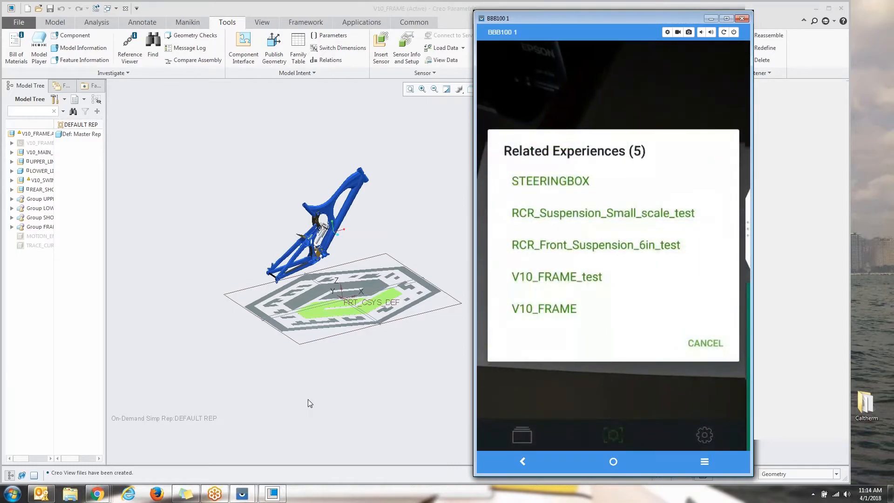
click(544, 308)
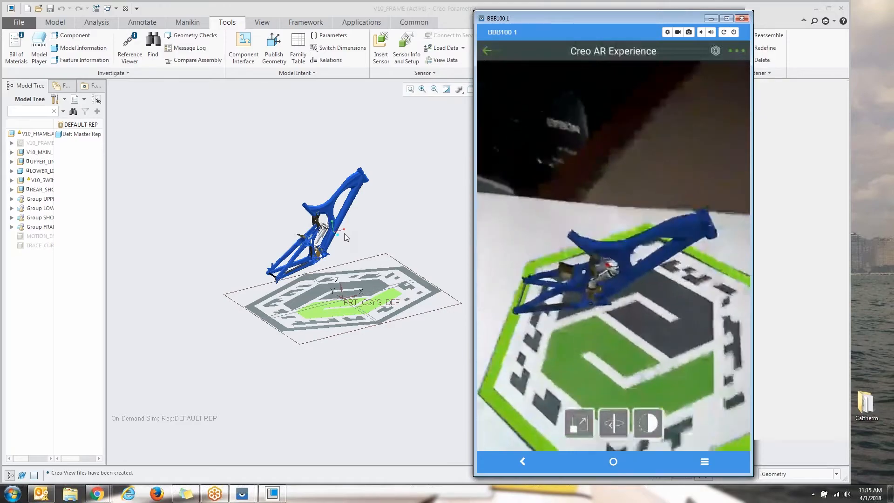
click(743, 18)
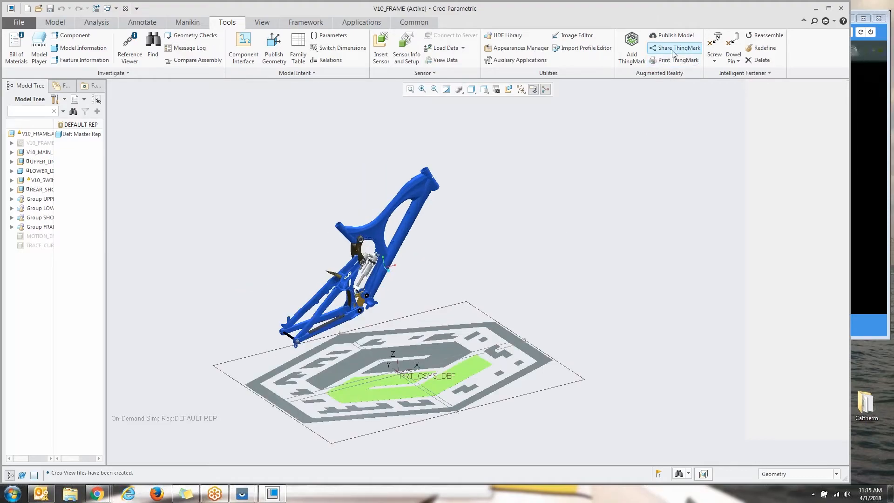
mouse_move(675, 48)
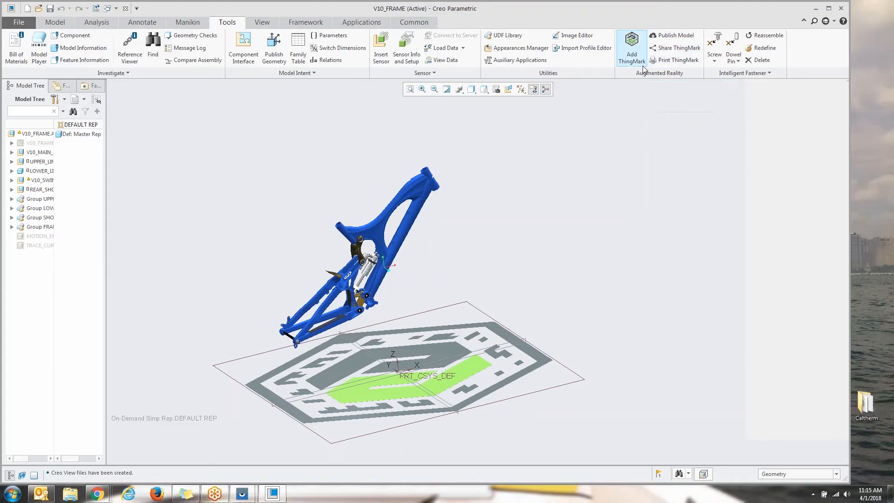
mouse_move(631, 48)
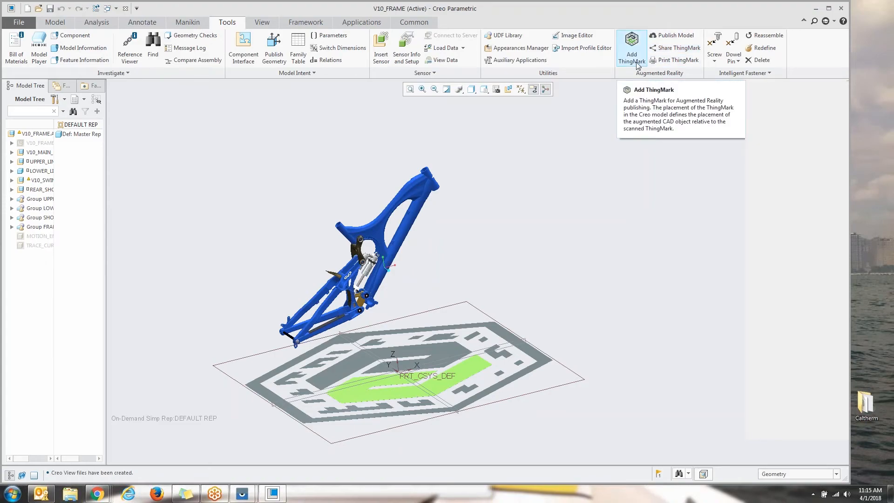